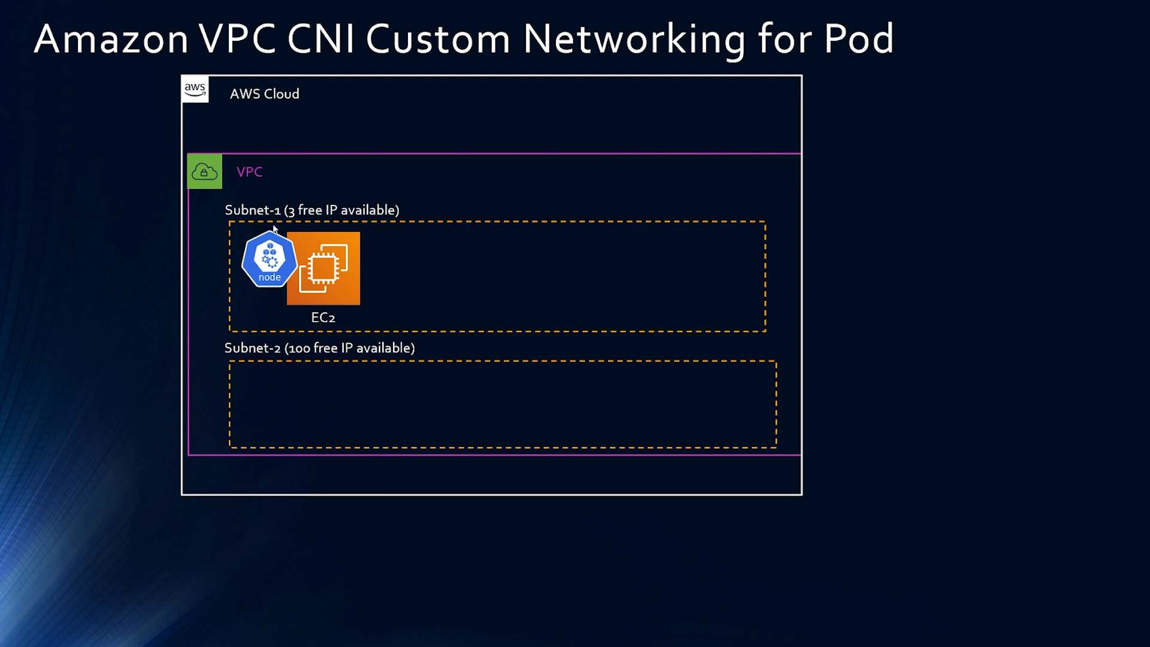
pyautogui.moveTo(302, 266)
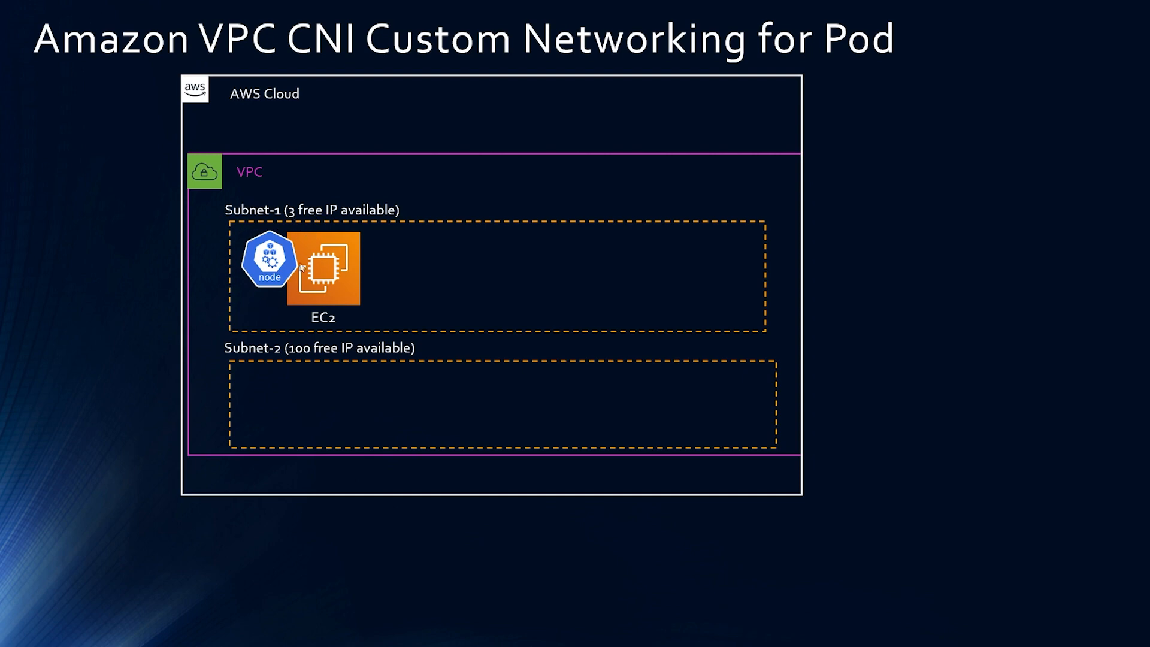
pyautogui.moveTo(285, 308)
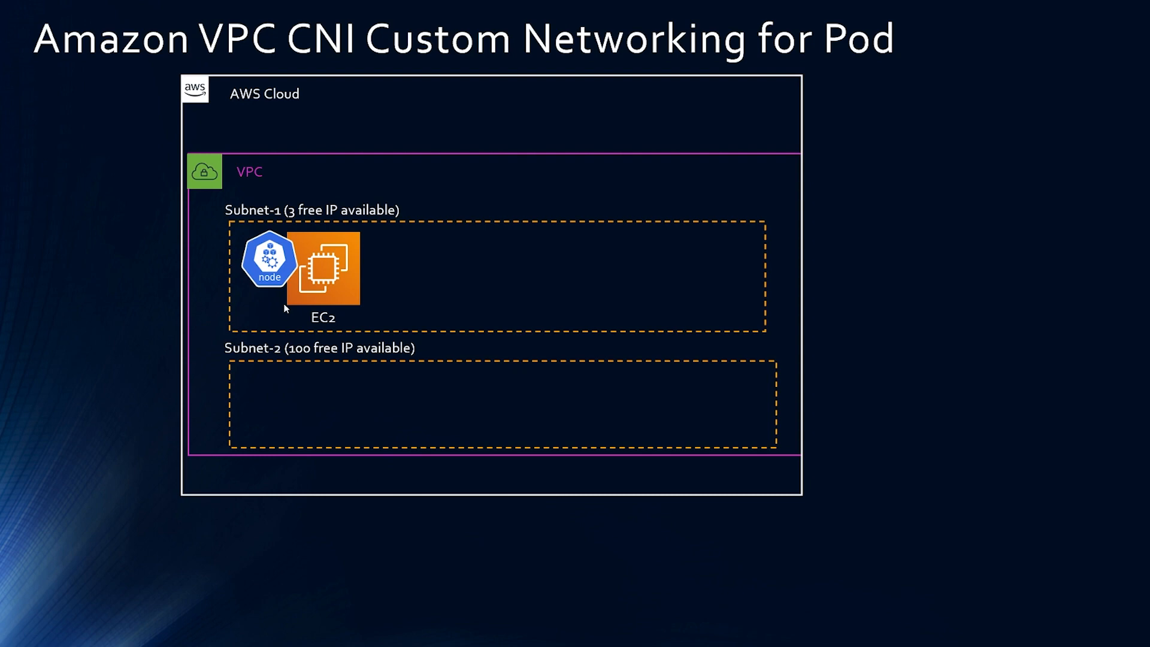
pyautogui.moveTo(367, 312)
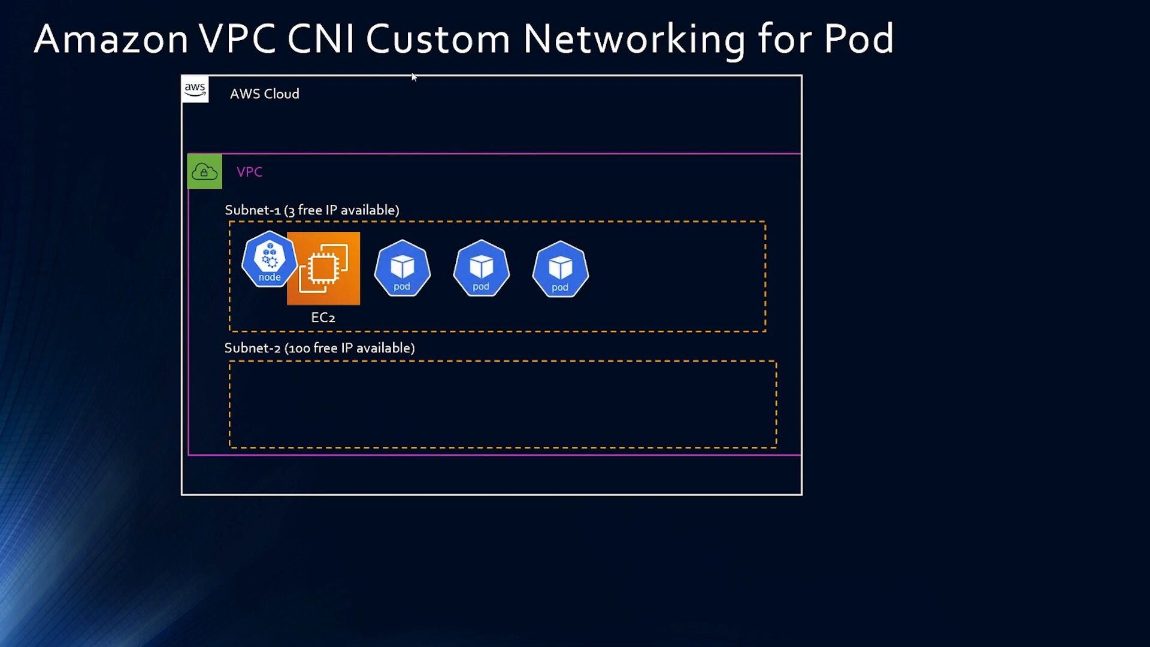
pyautogui.moveTo(295, 309)
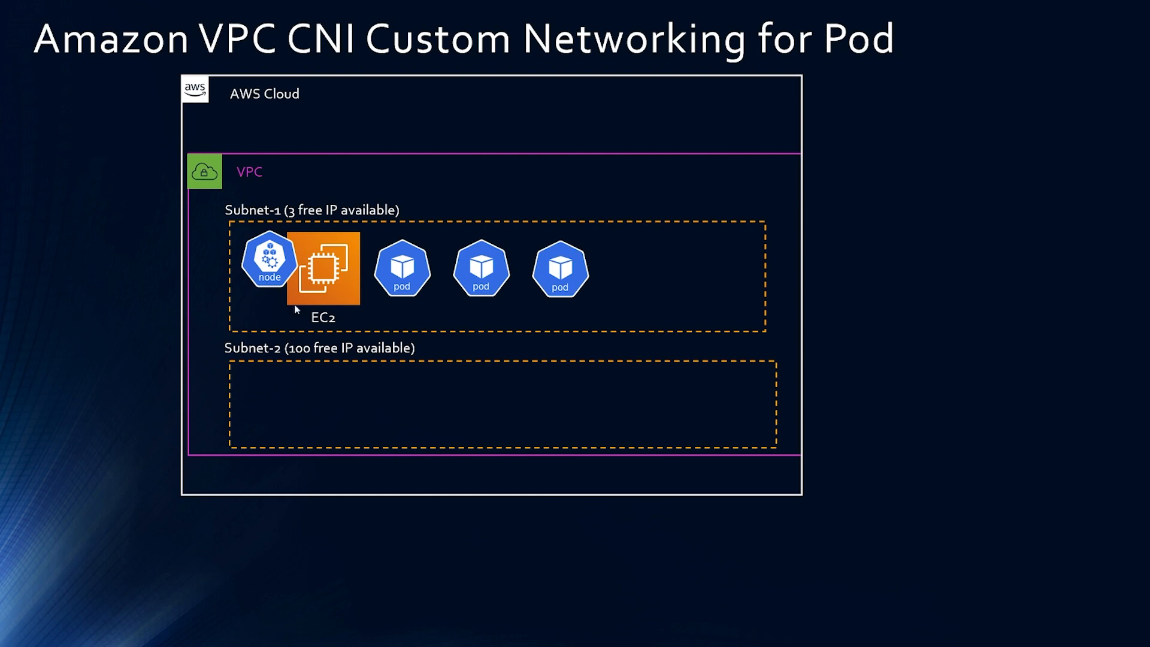
pyautogui.moveTo(380, 322)
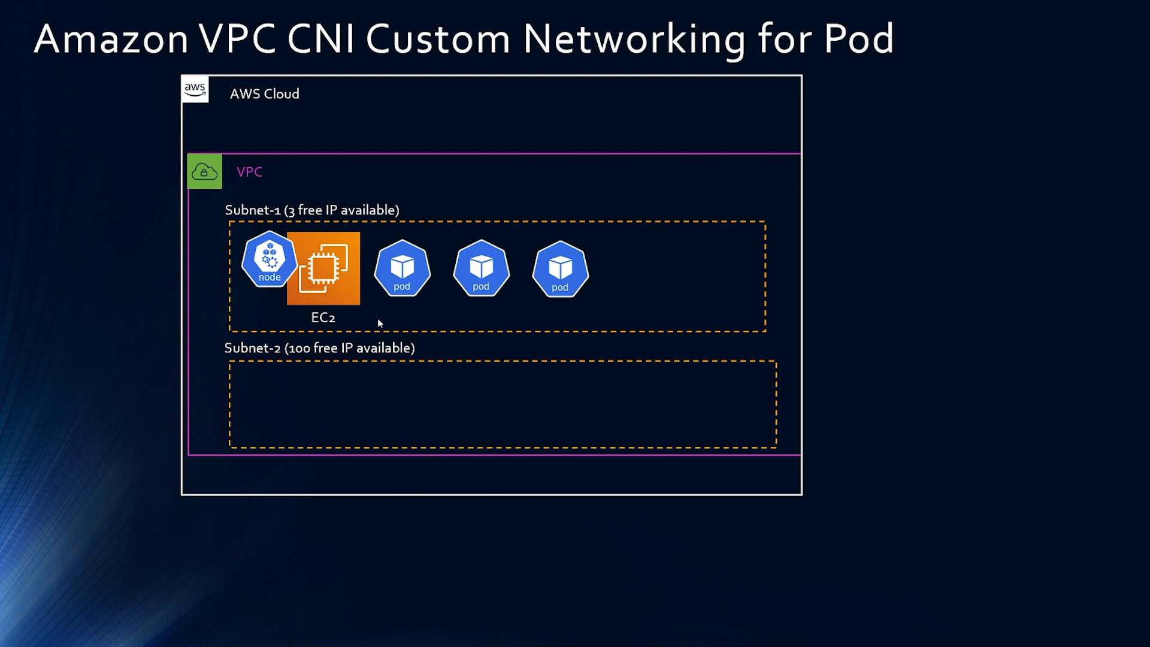
pyautogui.moveTo(580, 322)
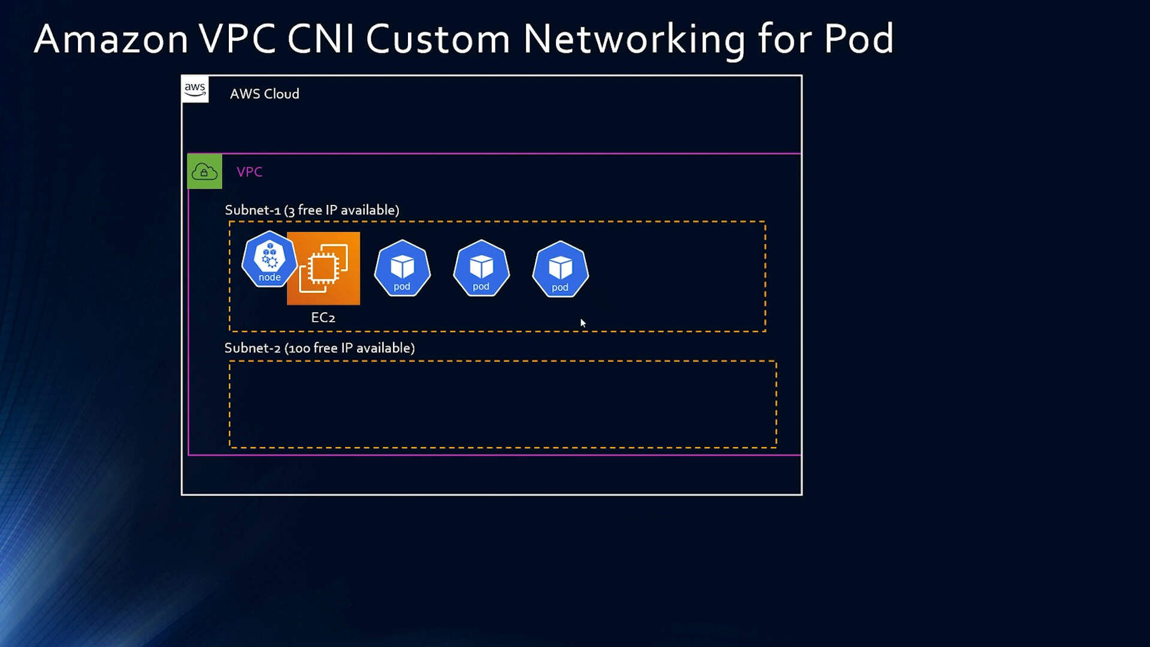
pyautogui.moveTo(363, 269)
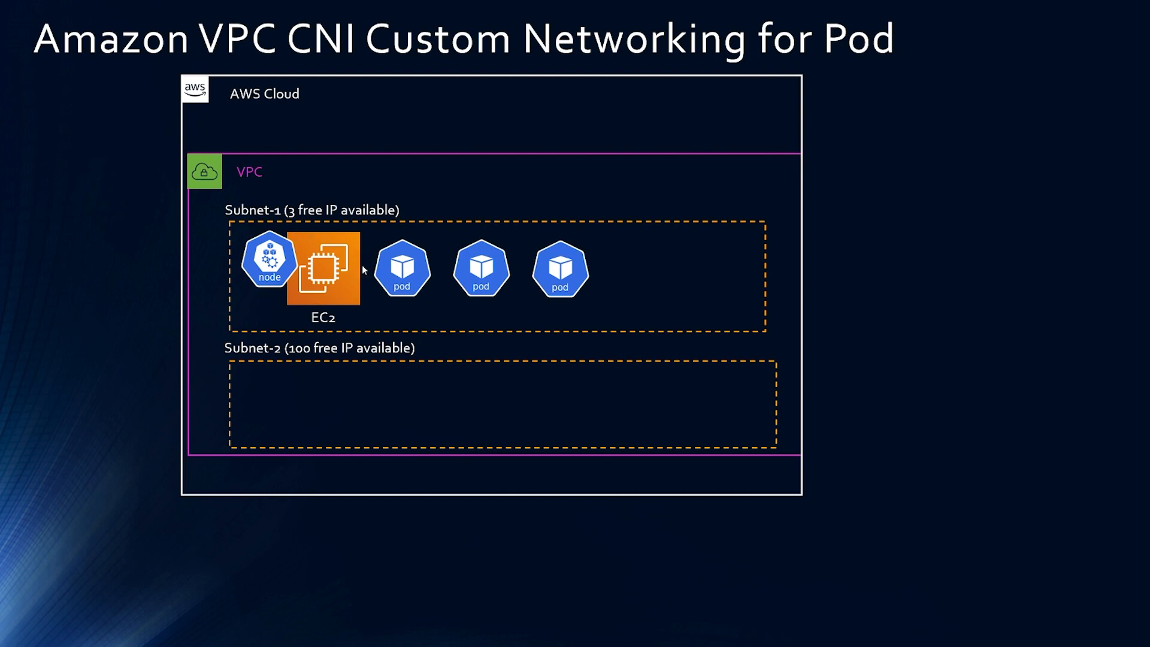
pyautogui.moveTo(308, 291)
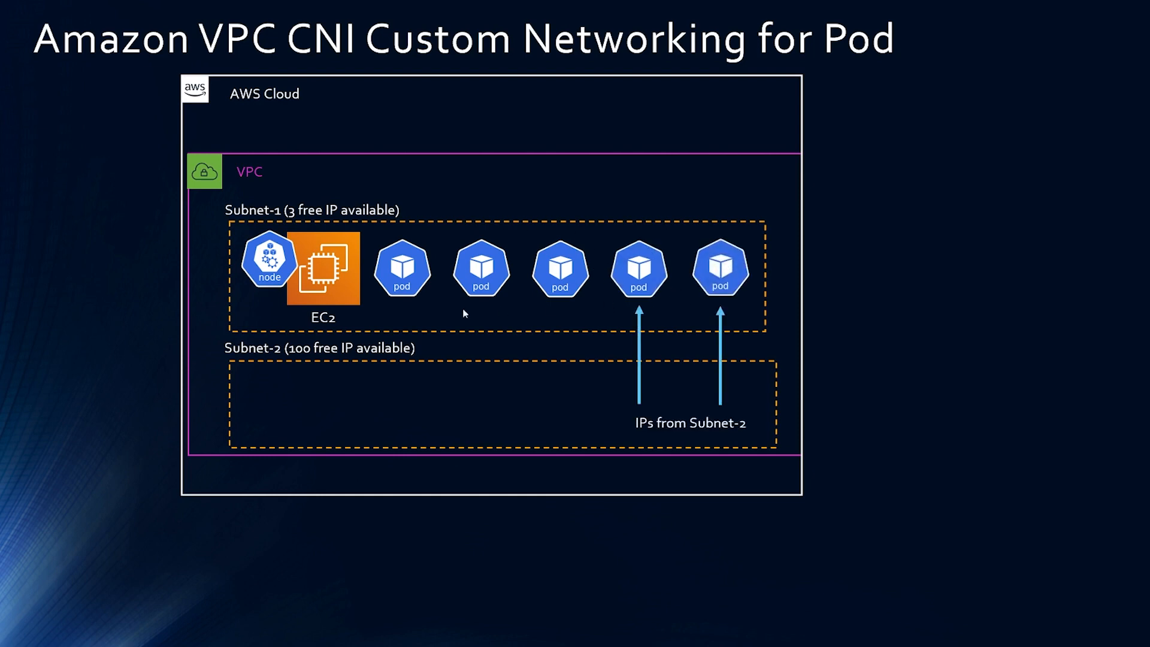
pyautogui.press('Right')
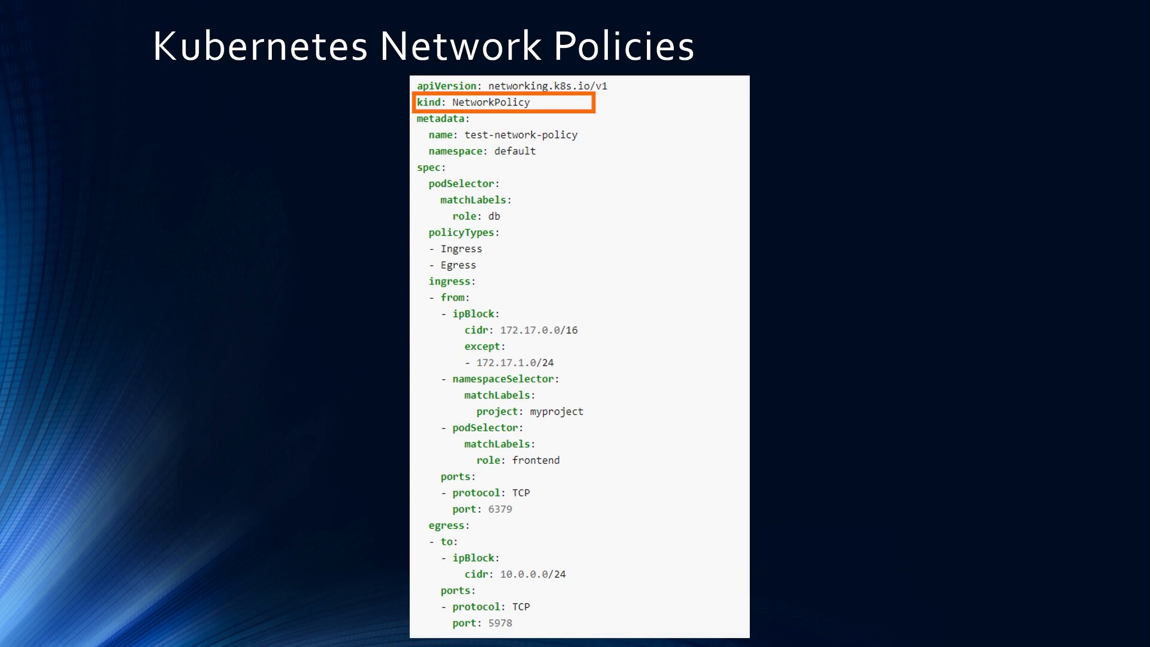
# Move the highlight from the kind line to the ingress from rules (ipBlock, namespaceSelector, podSelector).
pyautogui.click(503, 102)
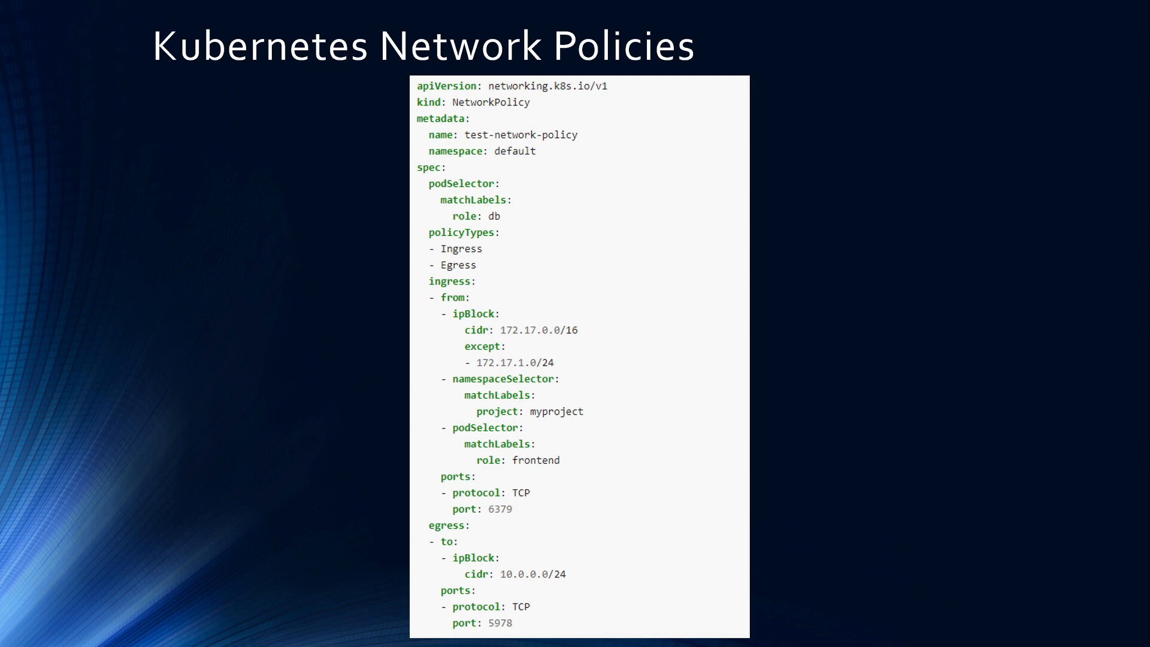
pyautogui.click(518, 377)
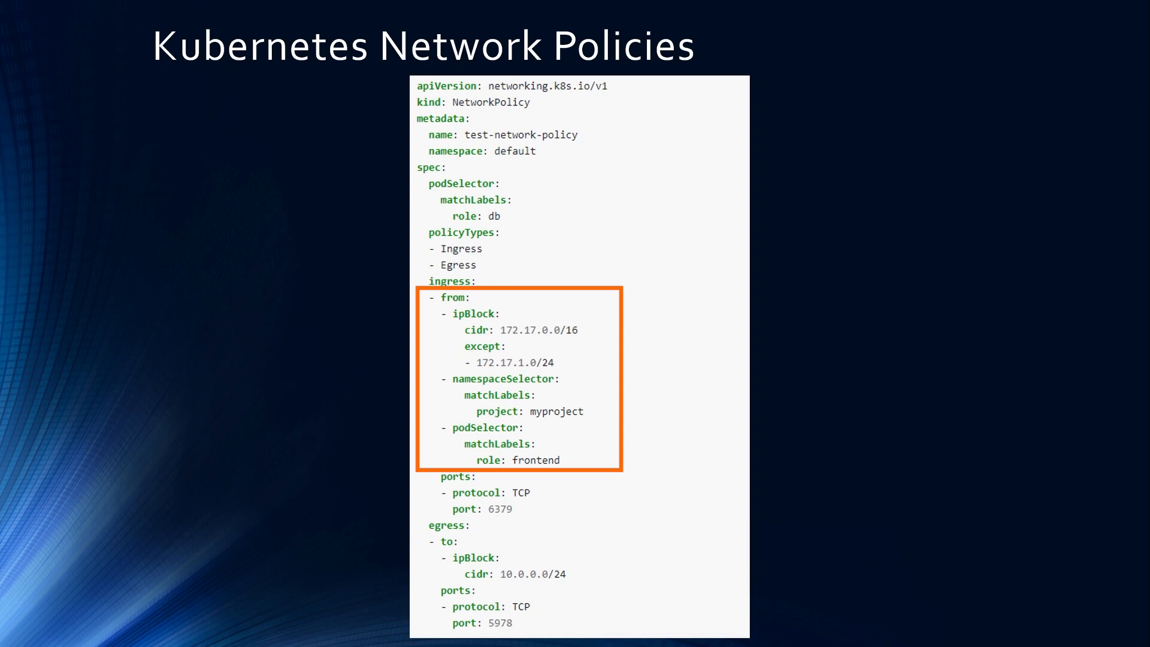